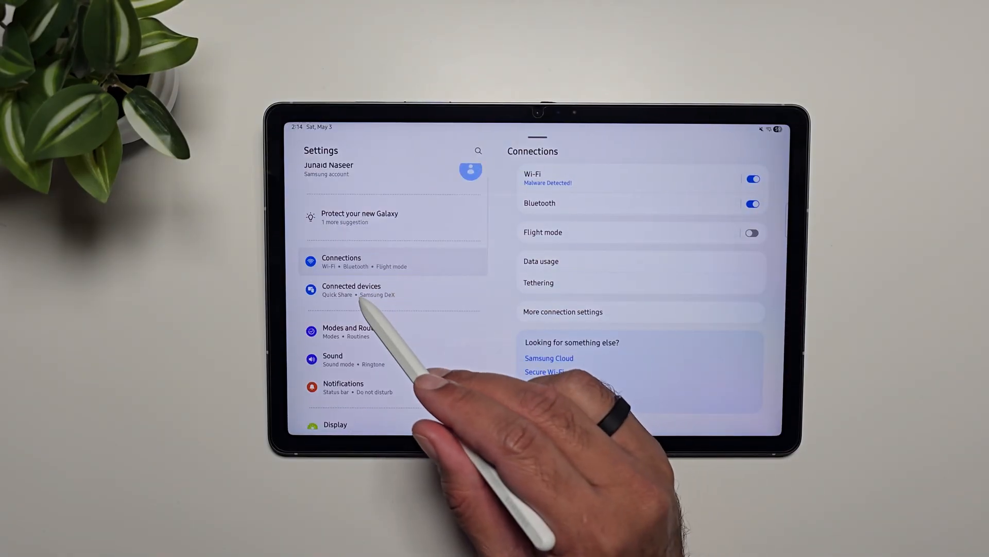
Reach the Samsung DeX page under Connected devices in Settings.
{"action": "left_click", "coordinate": [350, 290]}
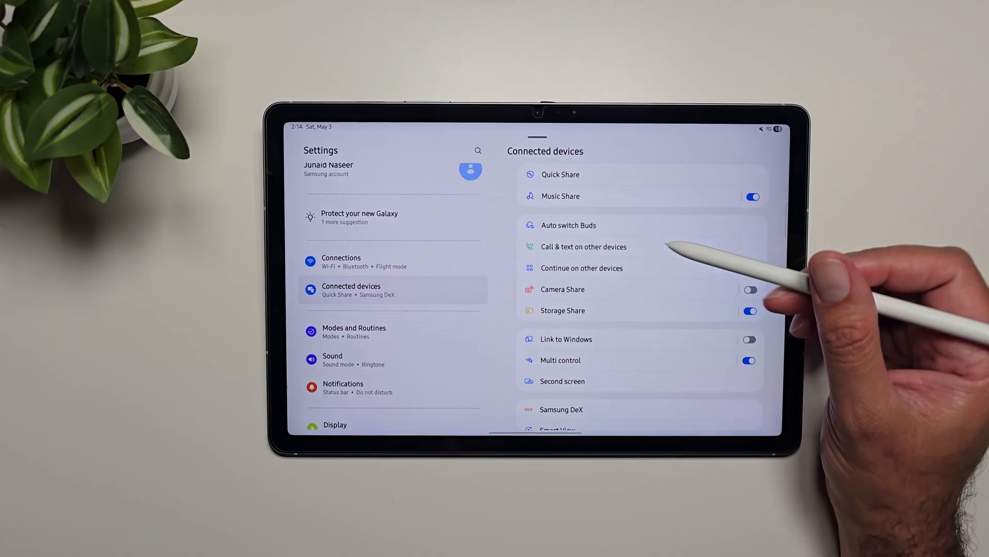
{"action": "scroll", "scroll_direction": "down", "scroll_amount": 3}
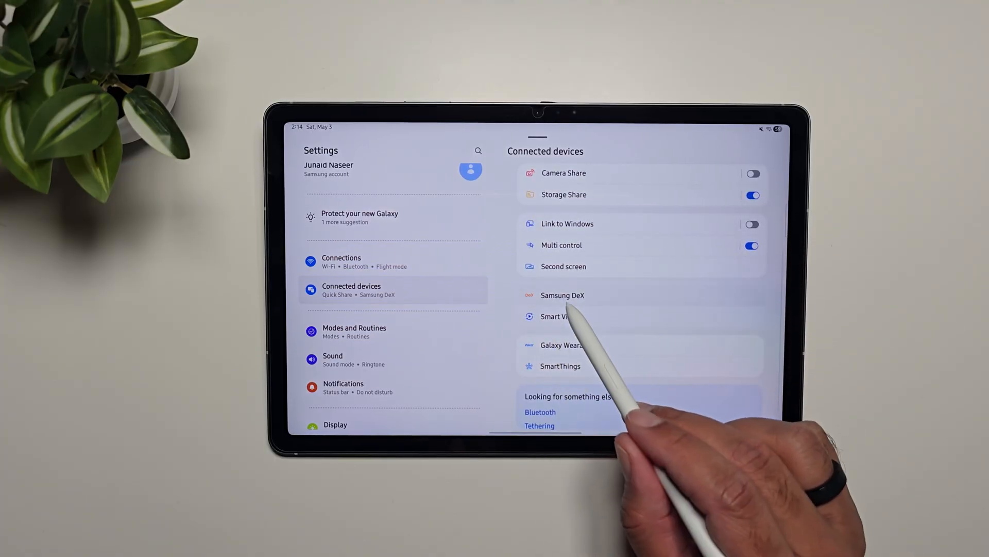
{"action": "left_click", "coordinate": [563, 294]}
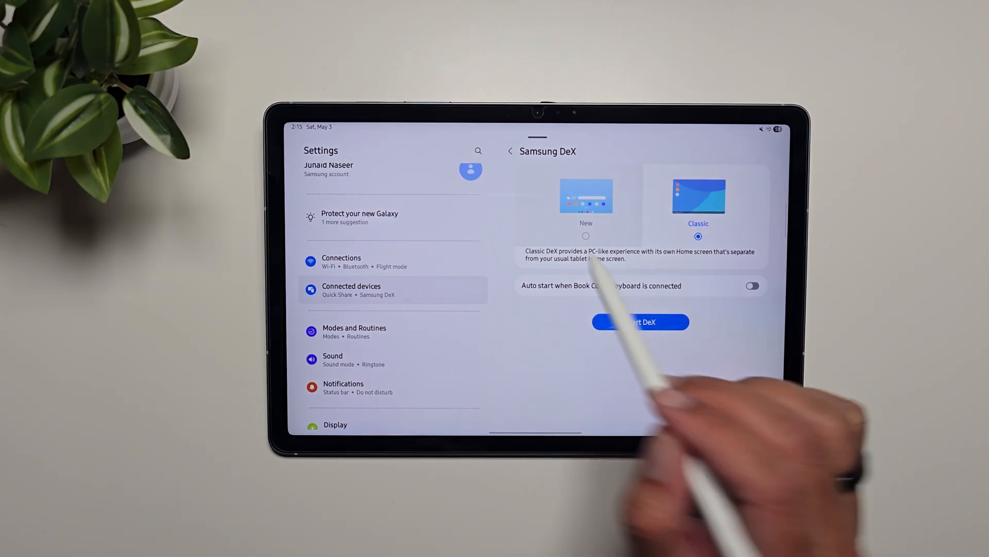
Start DeX in the new mode and bring up Samsung Internet from the home screen.
{"action": "left_click", "coordinate": [585, 235]}
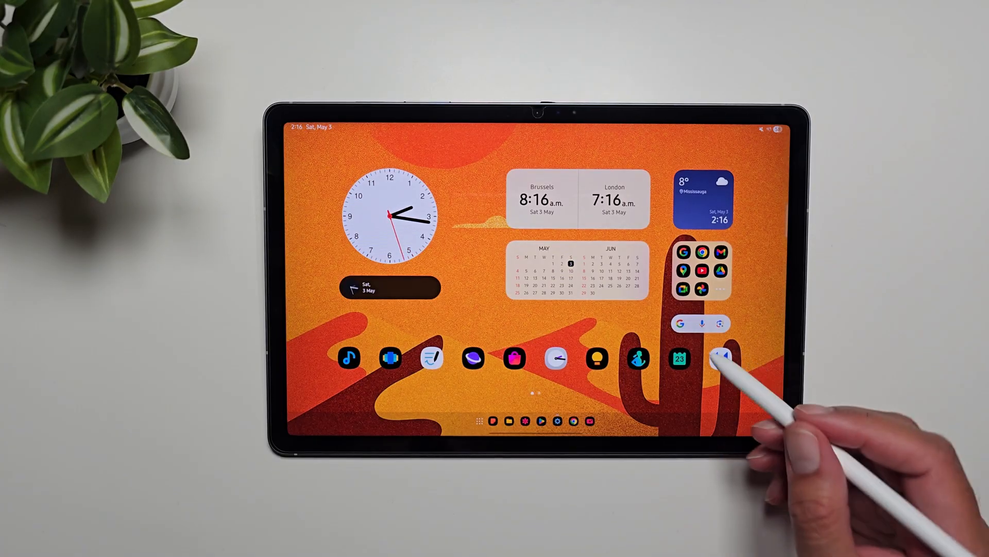
{"action": "scroll", "scroll_direction": "left", "scroll_amount": 3}
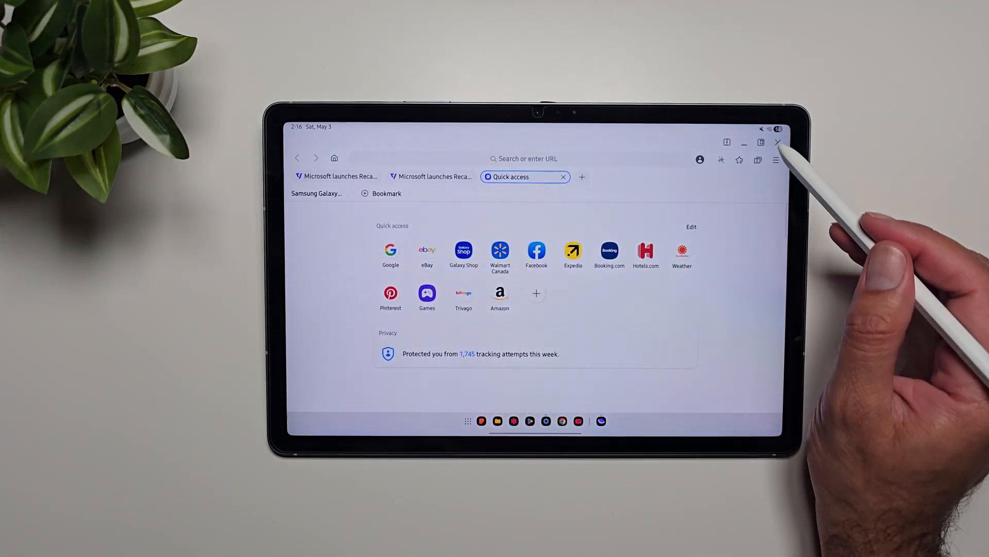
Close the browser, choose Classic mode and exit DeX so Classic DeX starts.
{"action": "left_click", "coordinate": [778, 142]}
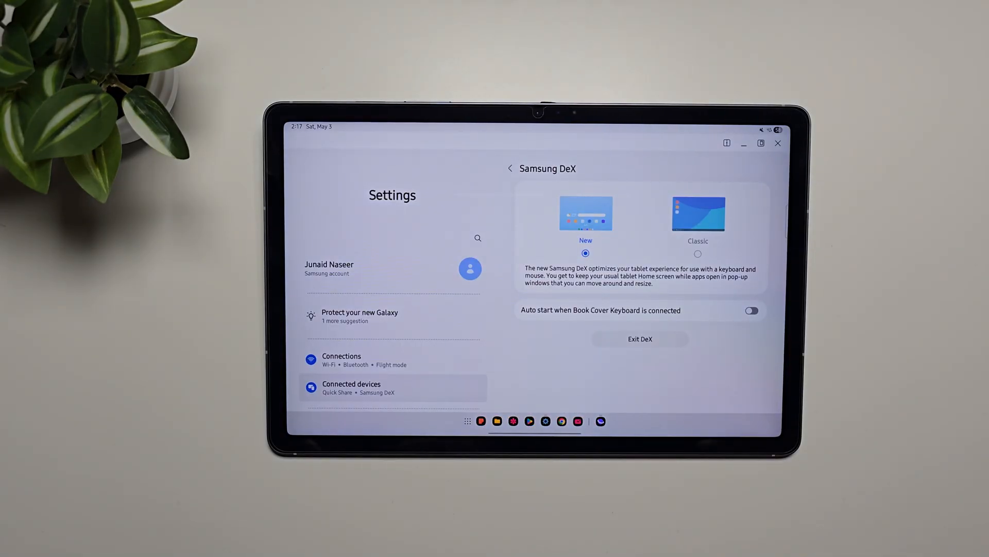
{"action": "left_click", "coordinate": [751, 310]}
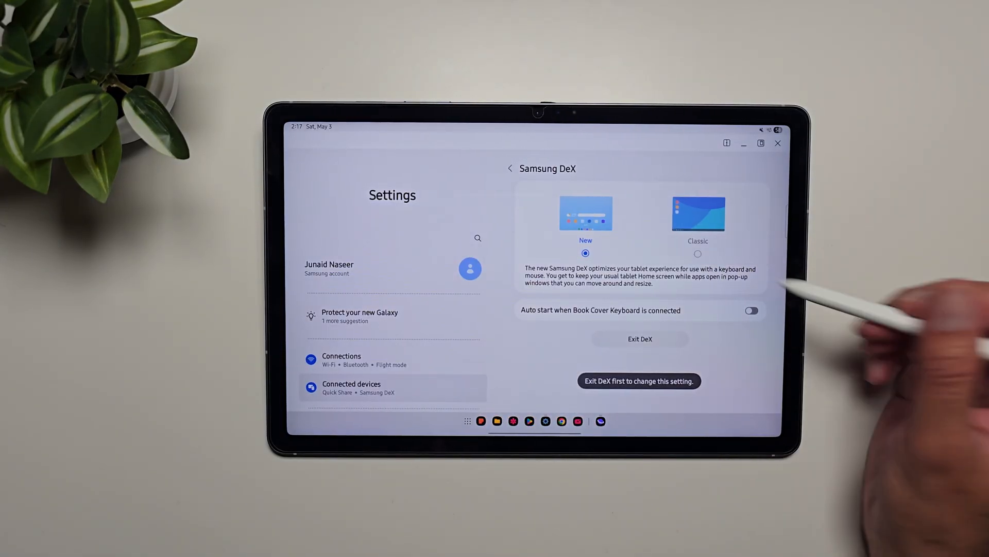
{"action": "left_click", "coordinate": [639, 339]}
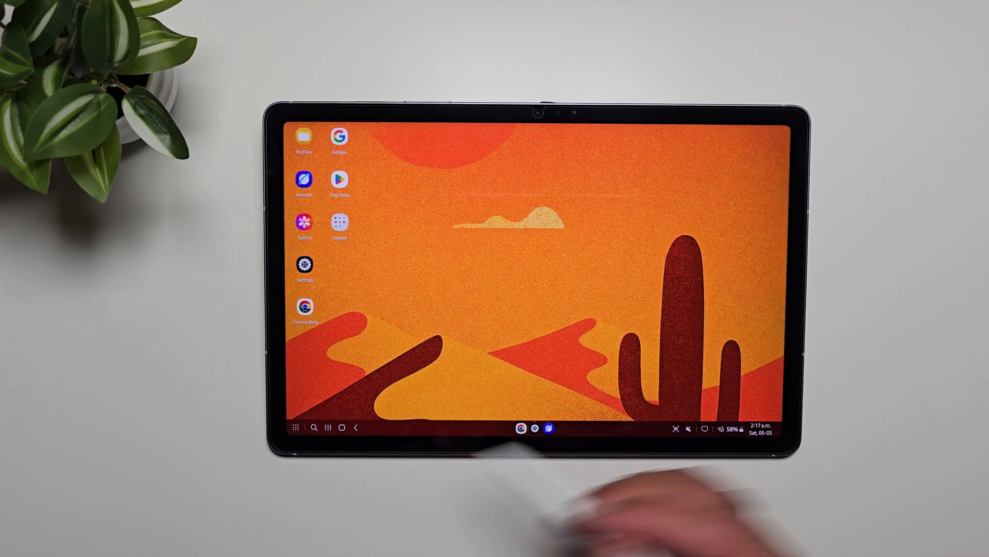
Briefly show the Internet window from the taskbar, close it, then show the app drawer.
{"action": "left_click", "coordinate": [674, 428]}
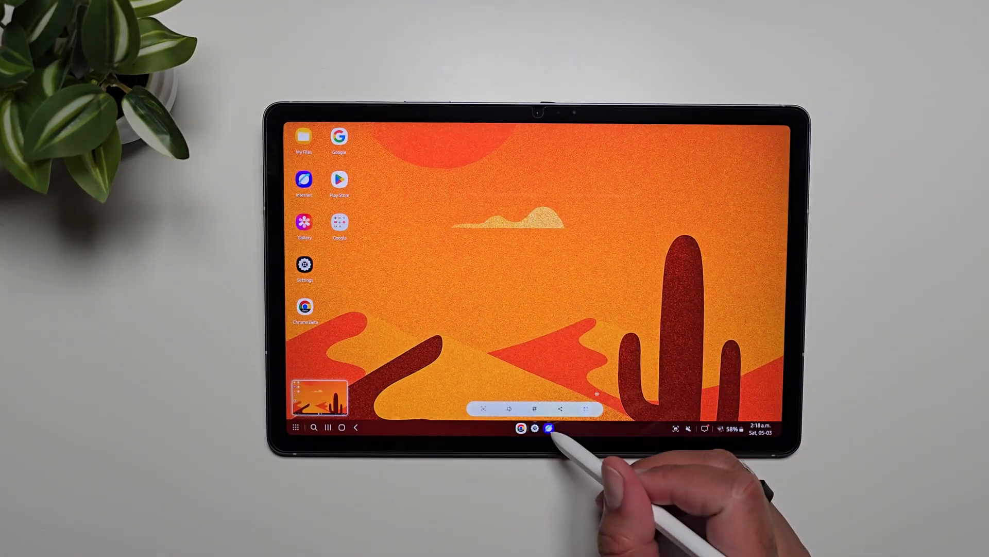
{"action": "left_click", "coordinate": [550, 428]}
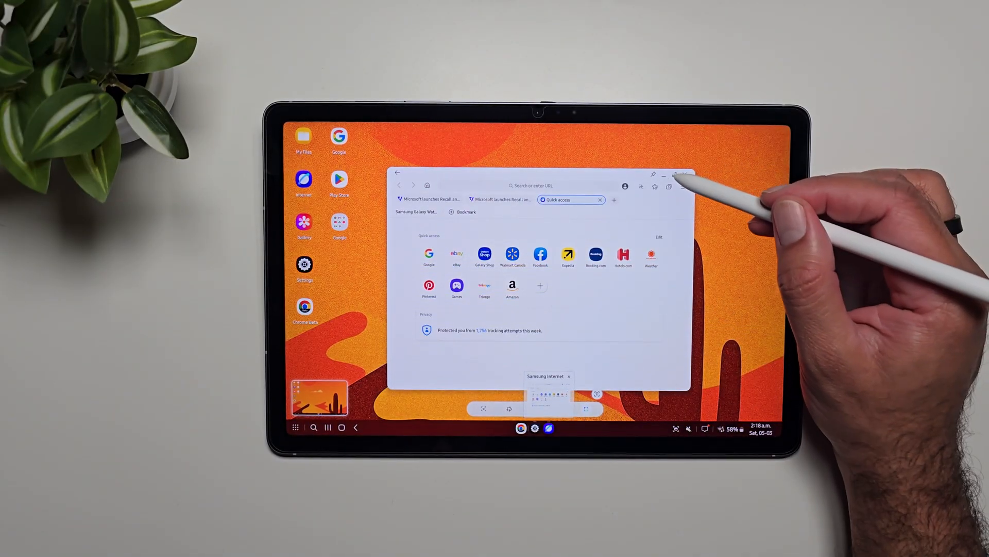
{"action": "left_click", "coordinate": [682, 175]}
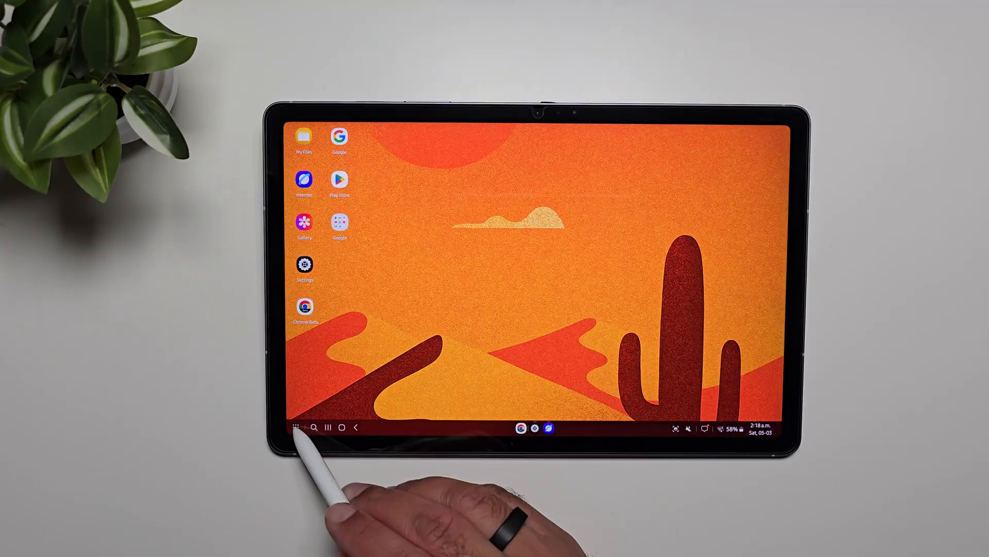
{"action": "left_click", "coordinate": [295, 427]}
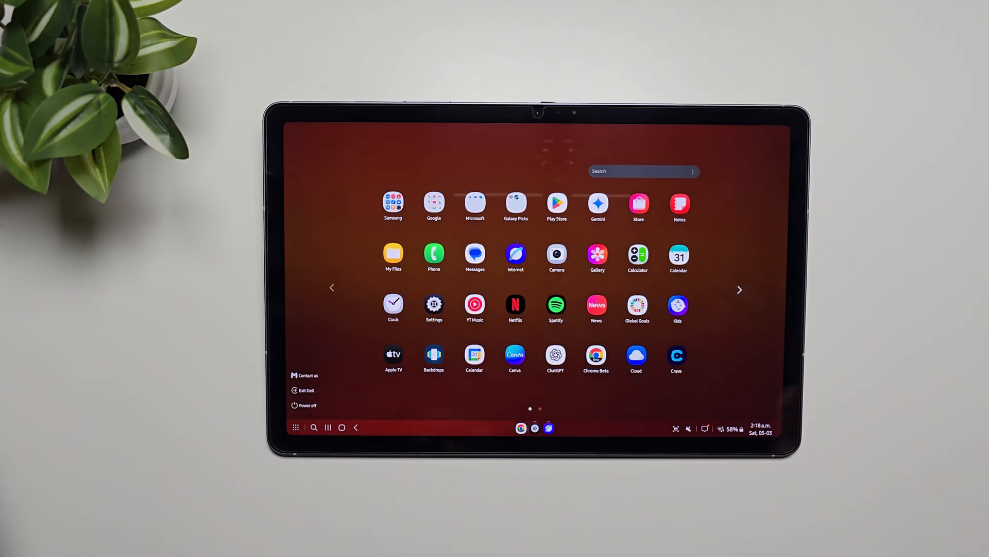
Reach the Taskbar options page in Samsung DeX Settings from the DeX desktop.
{"action": "left_click", "coordinate": [434, 305]}
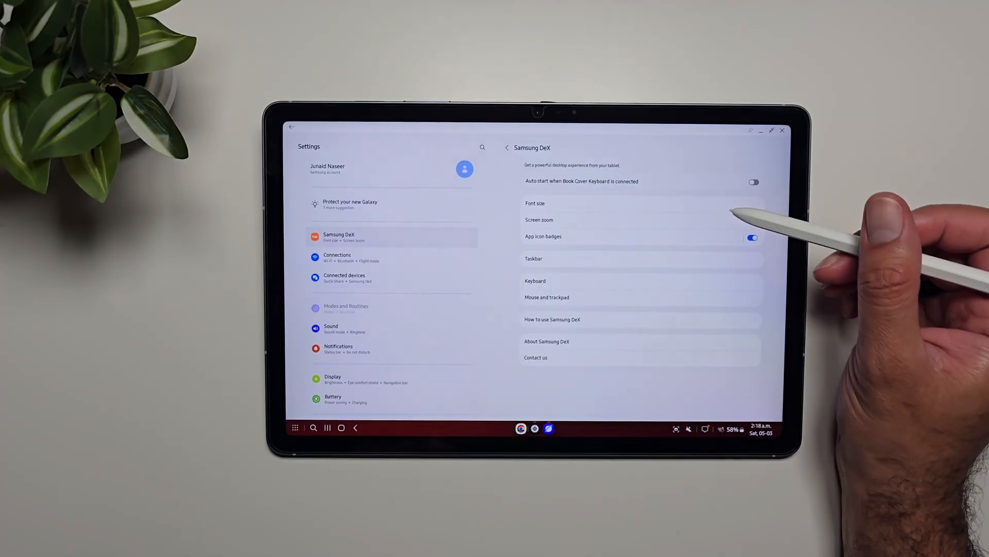
{"action": "left_click", "coordinate": [535, 203]}
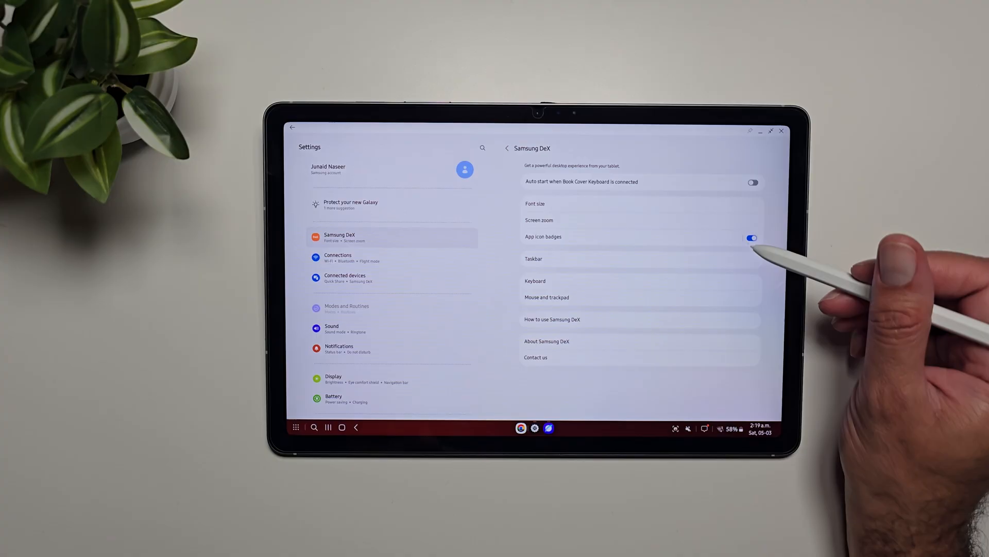
{"action": "left_click", "coordinate": [534, 258]}
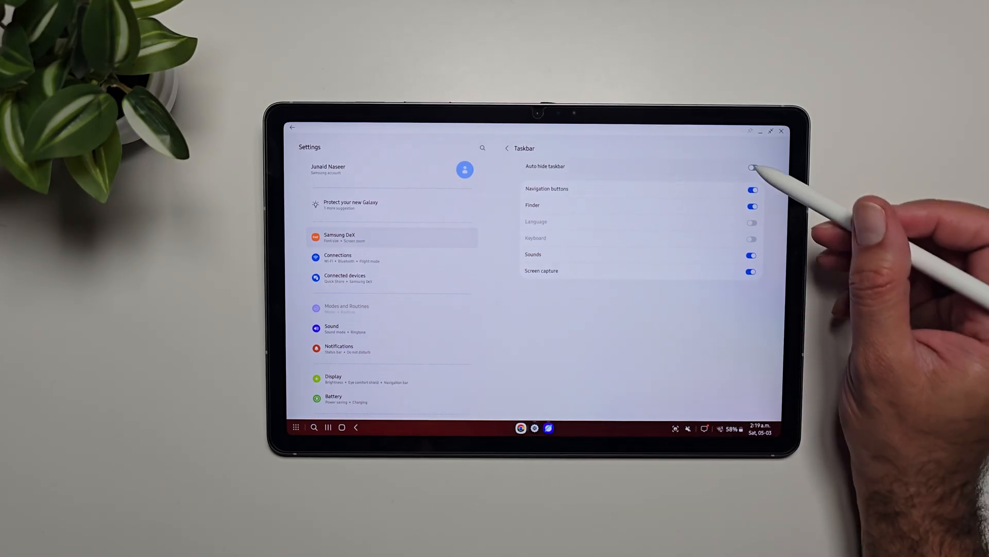
Toggle Auto hide taskbar on and off, switch off Navigation buttons, Finder and Screen capture, then reach General management.
{"action": "left_click", "coordinate": [751, 167]}
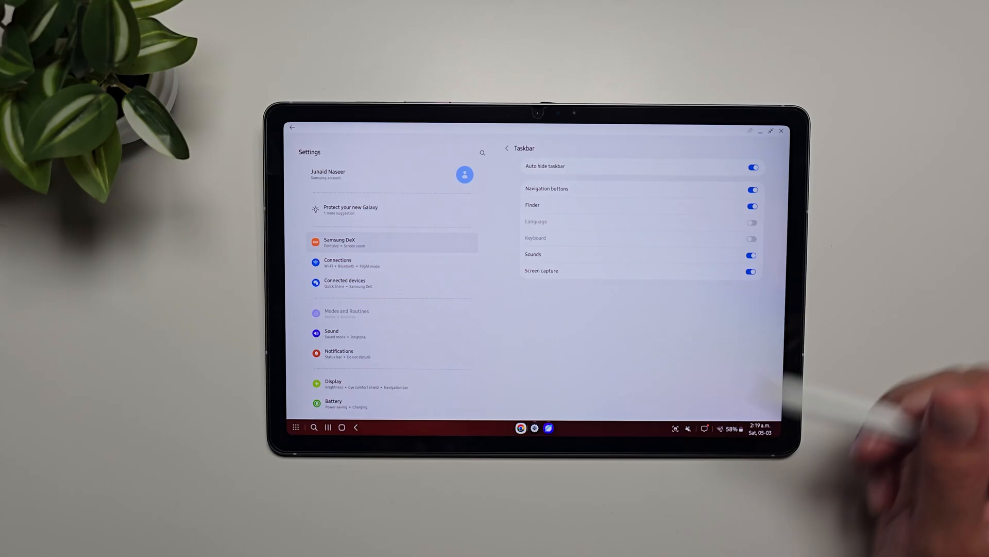
{"action": "left_click", "coordinate": [752, 167]}
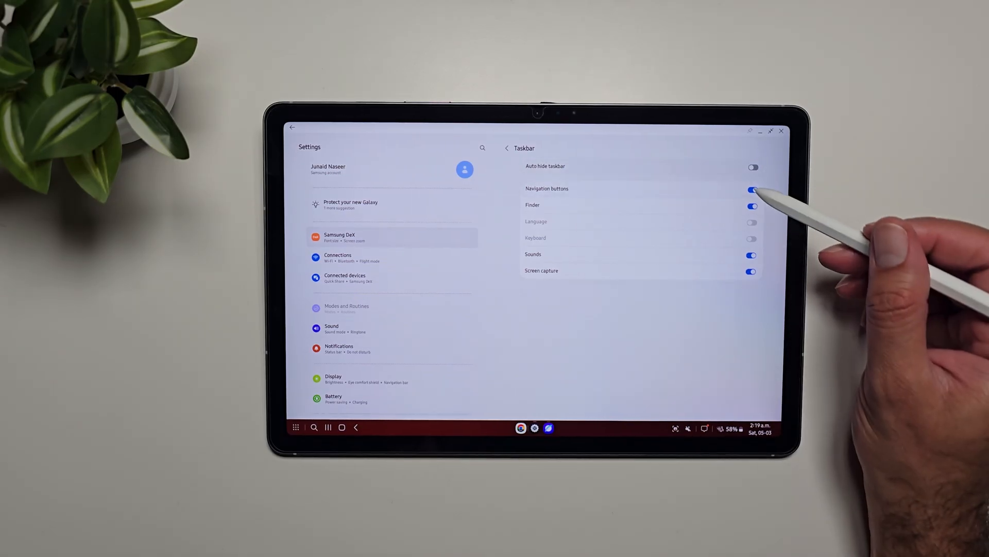
{"action": "left_click", "coordinate": [751, 188]}
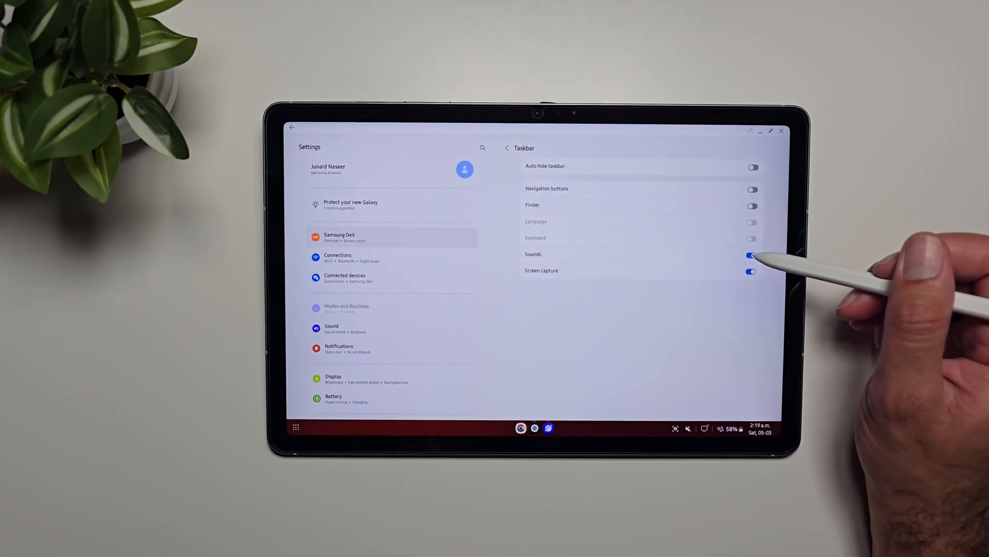
{"action": "left_click", "coordinate": [751, 271]}
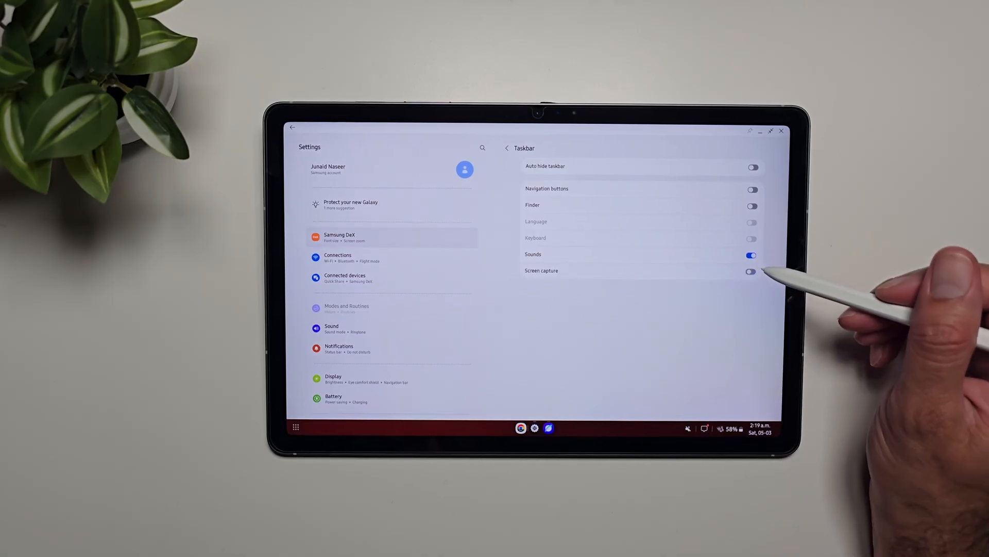
{"action": "left_click", "coordinate": [750, 254]}
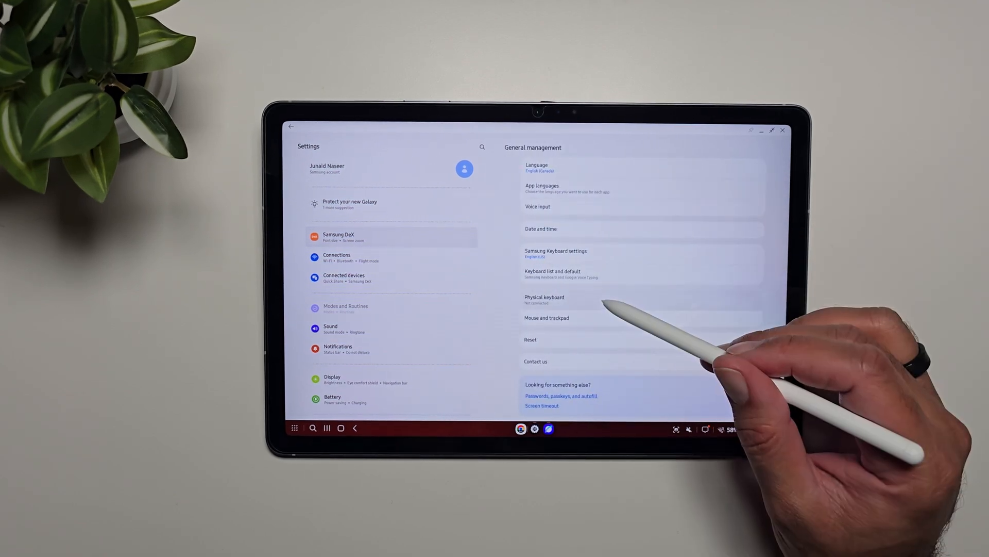
Show the Physical keyboard's Keyboard shortcuts list and scroll through it.
{"action": "left_click", "coordinate": [545, 299]}
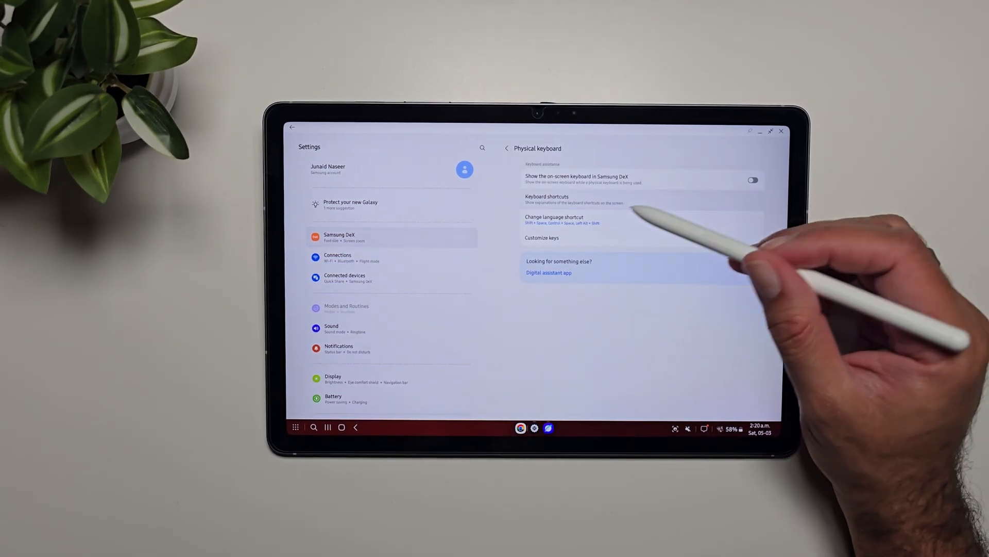
{"action": "left_click", "coordinate": [546, 196]}
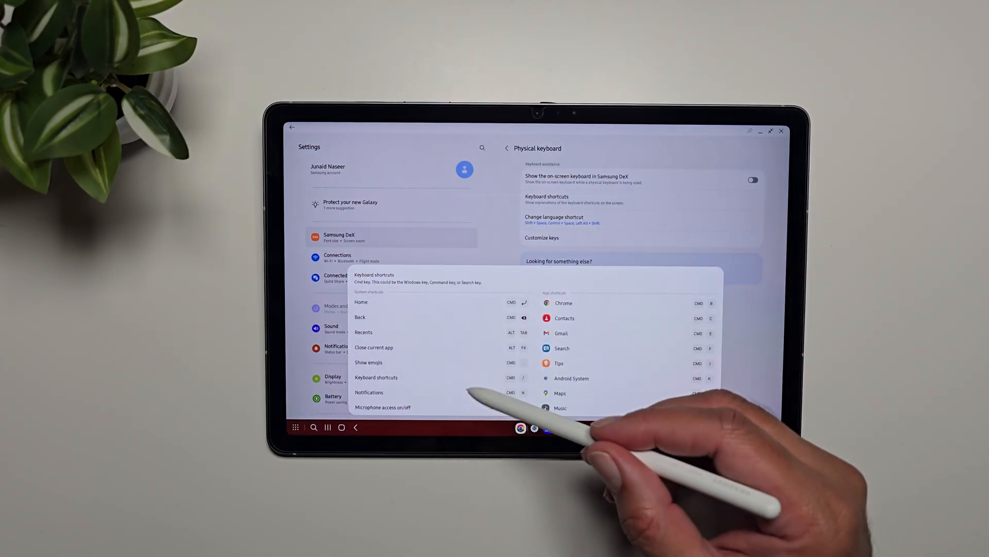
{"action": "scroll", "scroll_direction": "down", "scroll_amount": 3}
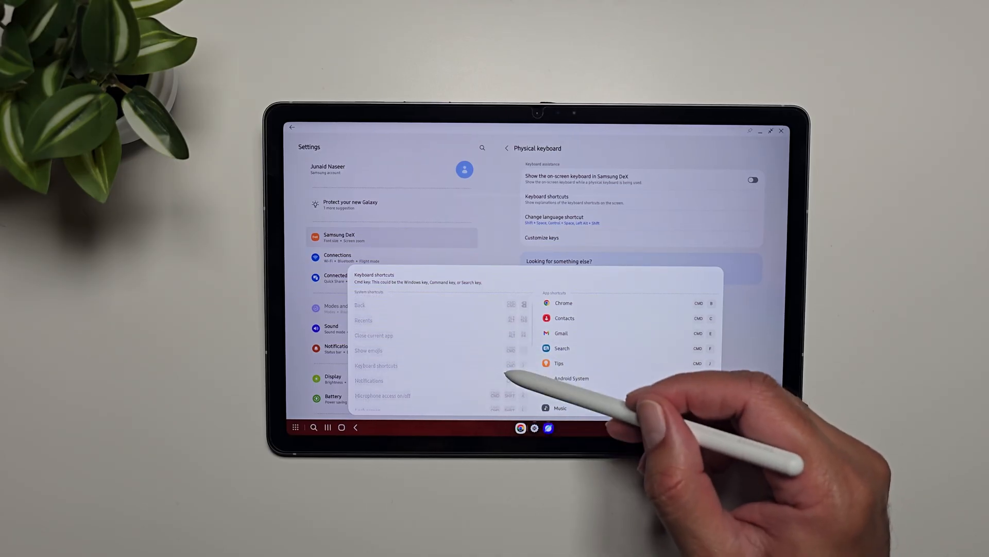
{"action": "scroll", "scroll_direction": "up", "scroll_amount": 3}
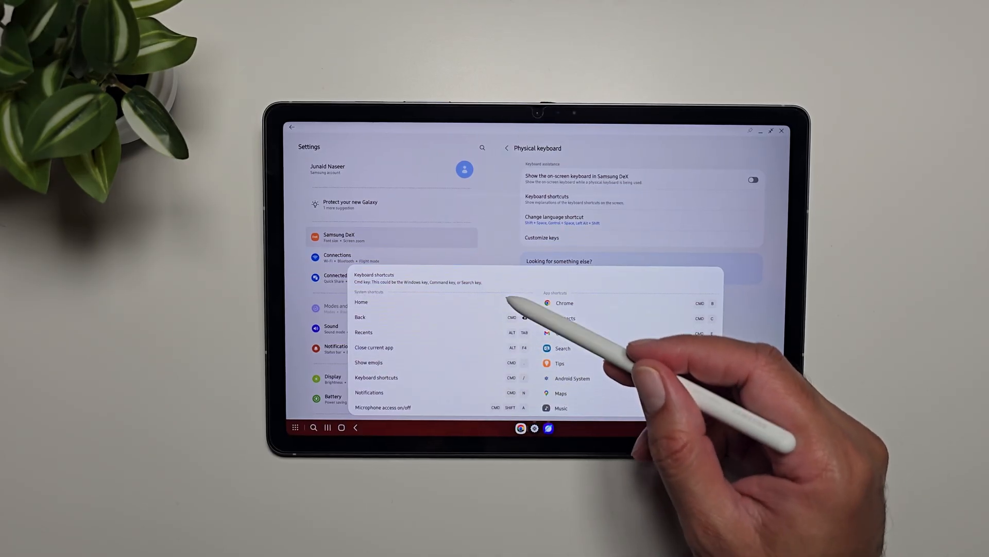
{"action": "scroll", "scroll_direction": "down", "scroll_amount": 3}
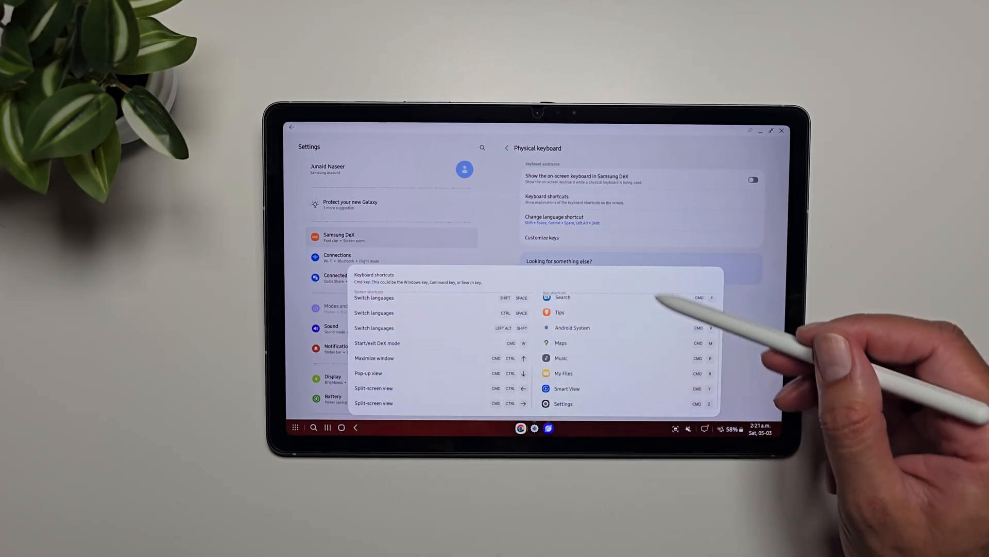